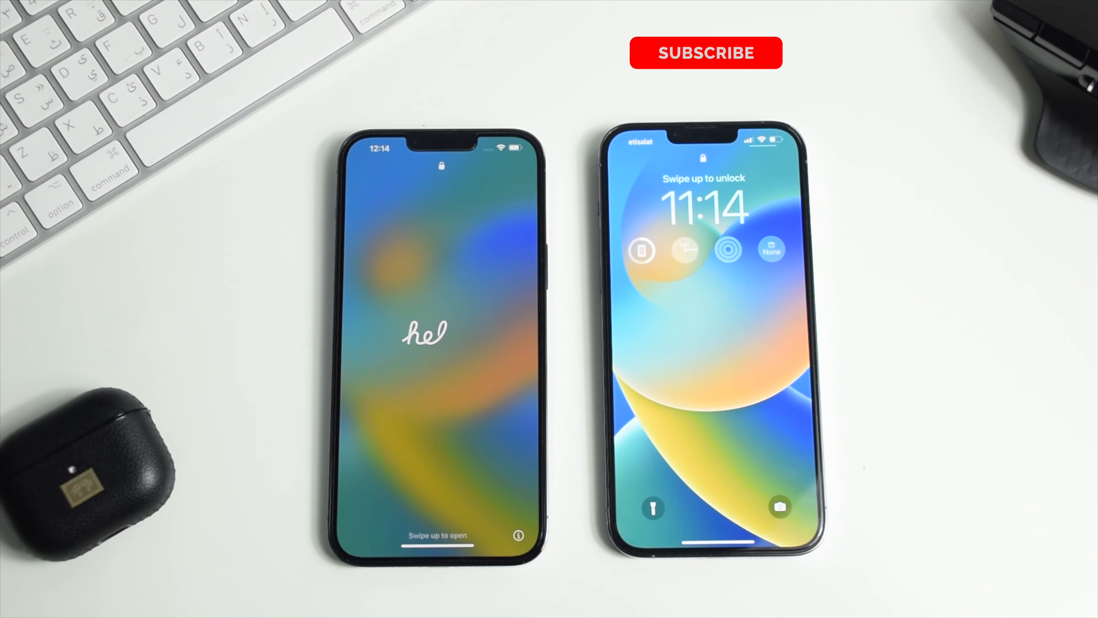
left_click(705, 53)
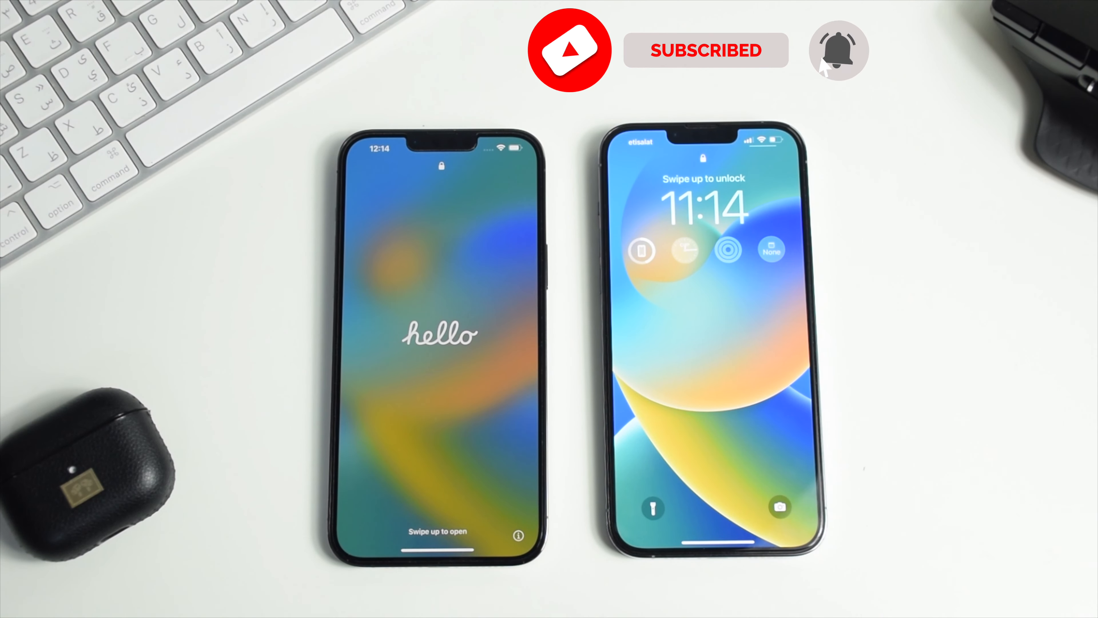